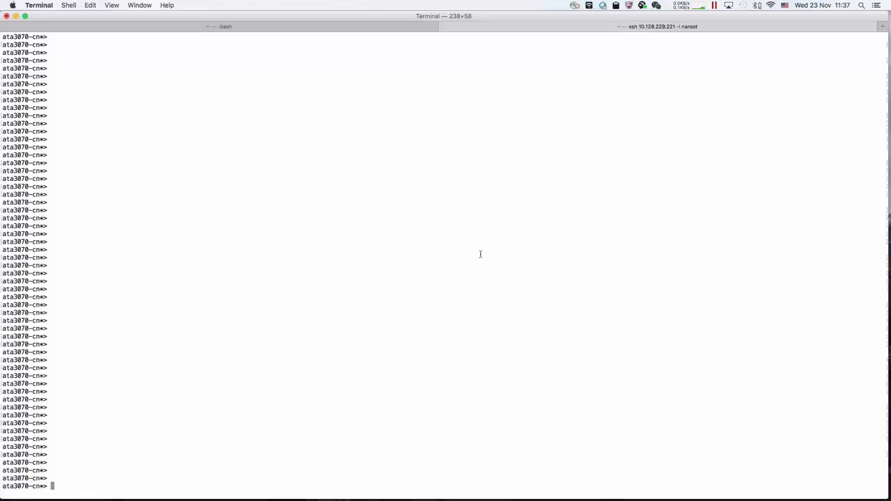
pyautogui.moveTo(501, 258)
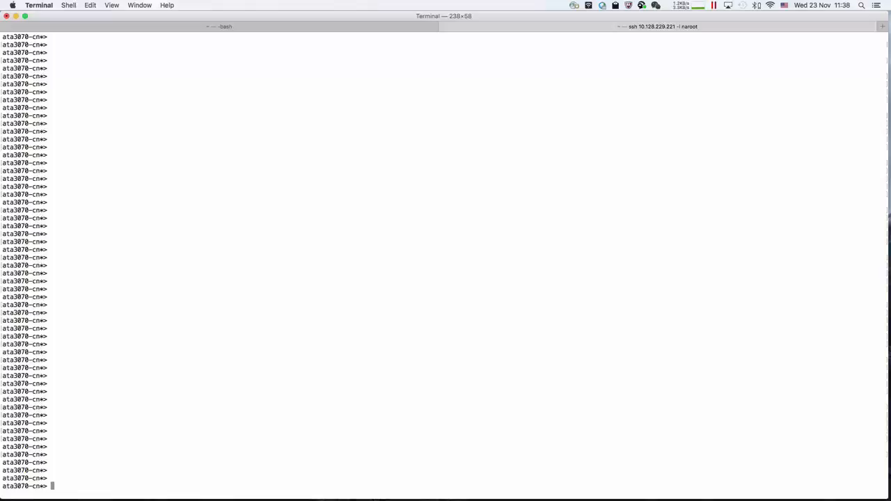
pyautogui.moveTo(502, 266)
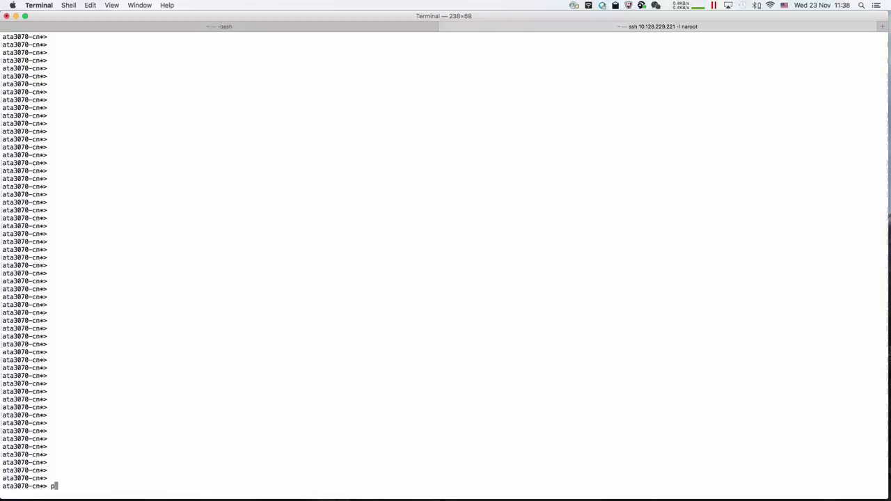
# - Set diag privilege and list all 192 autosupport filters with their To and Note To settings
pyautogui.write('priv set diag')
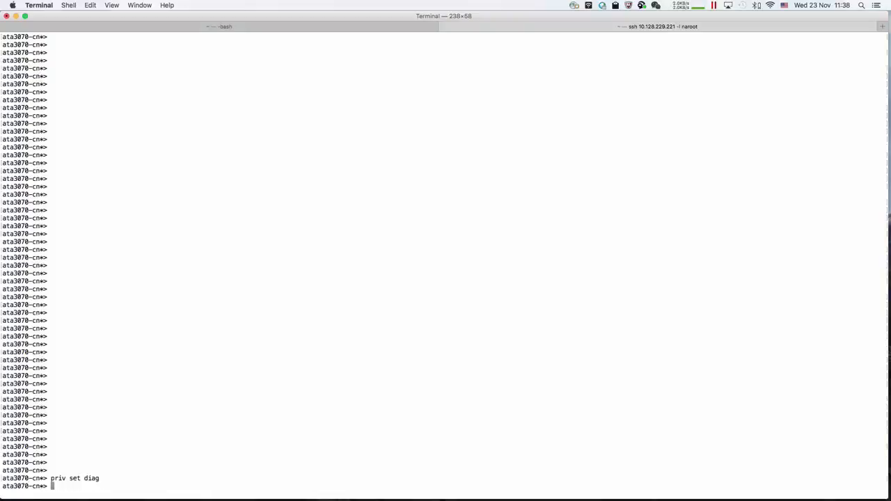
pyautogui.write('autos')
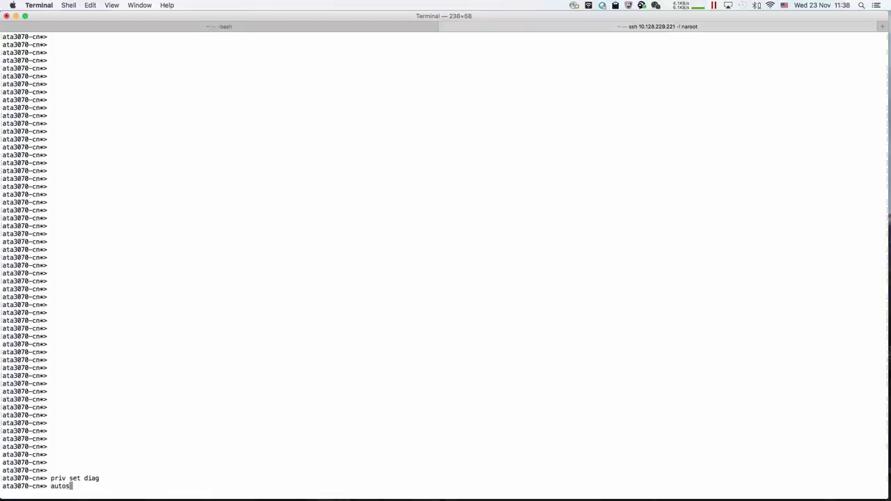
pyautogui.write('upport')
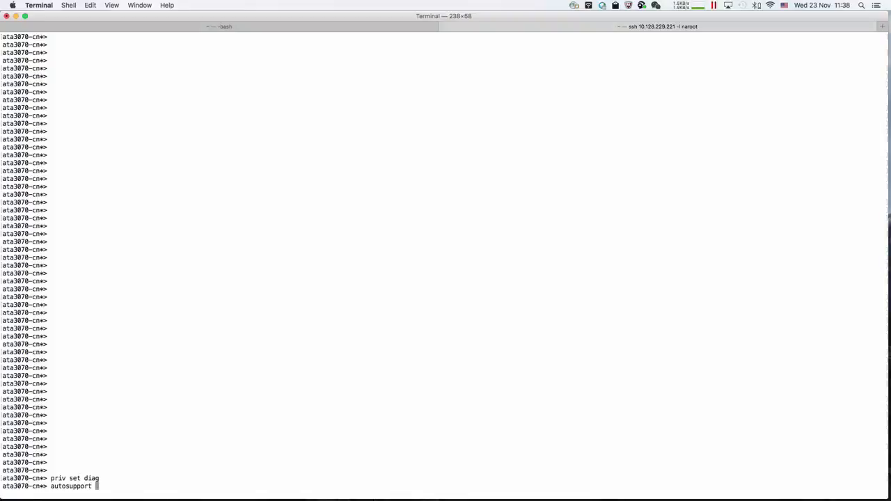
pyautogui.write('filter')
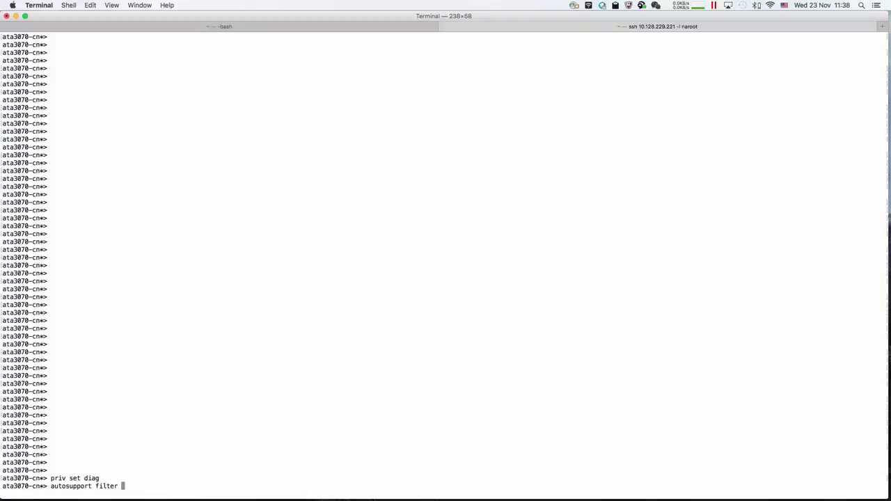
pyautogui.press('Return')
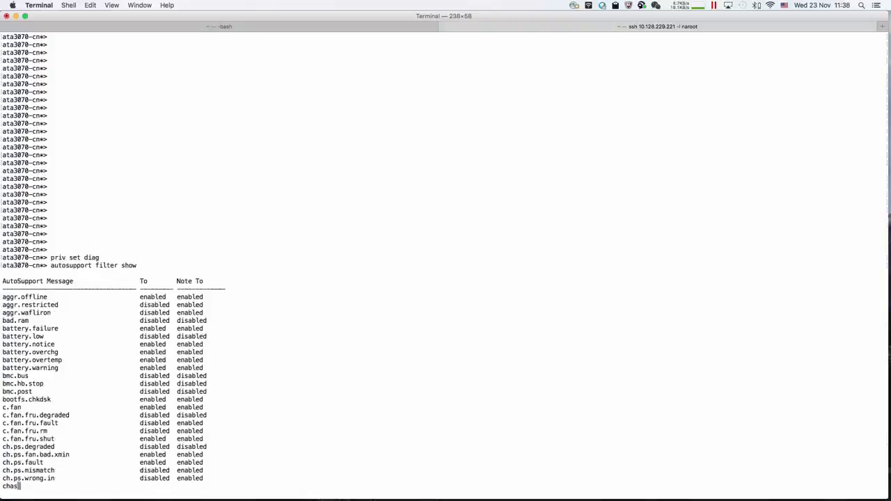
pyautogui.scroll(-3)
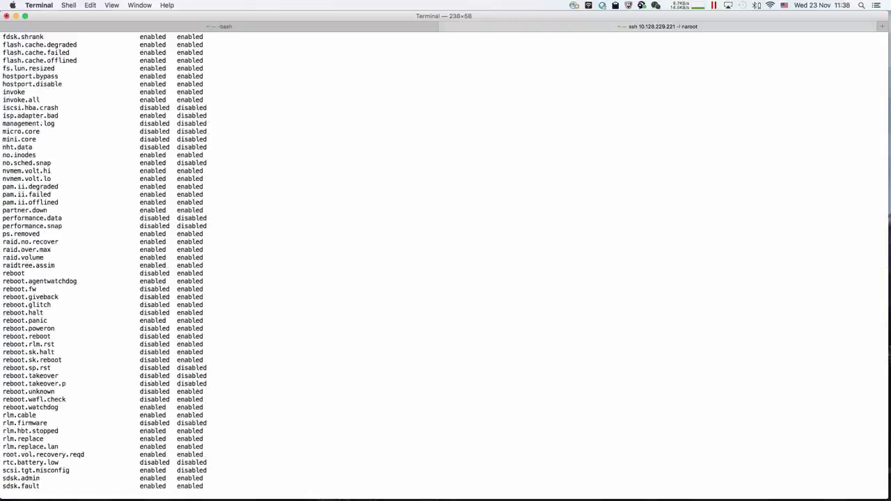
pyautogui.scroll(-3)
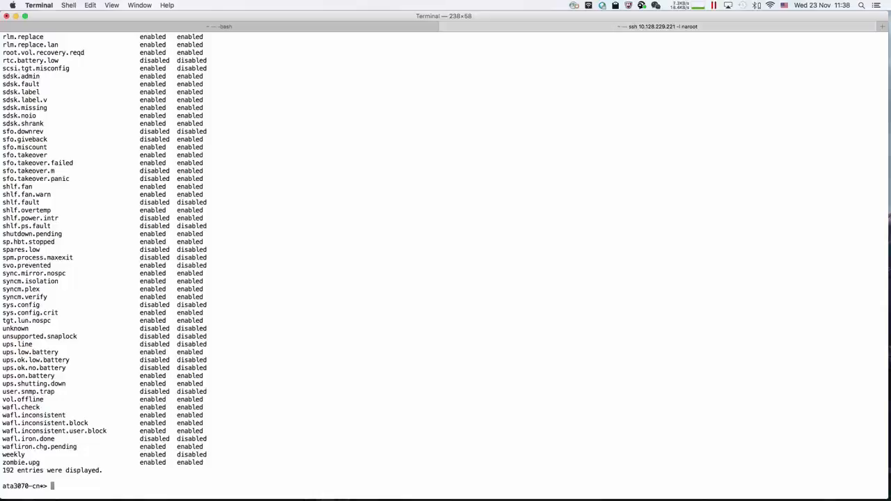
pyautogui.scroll(3)
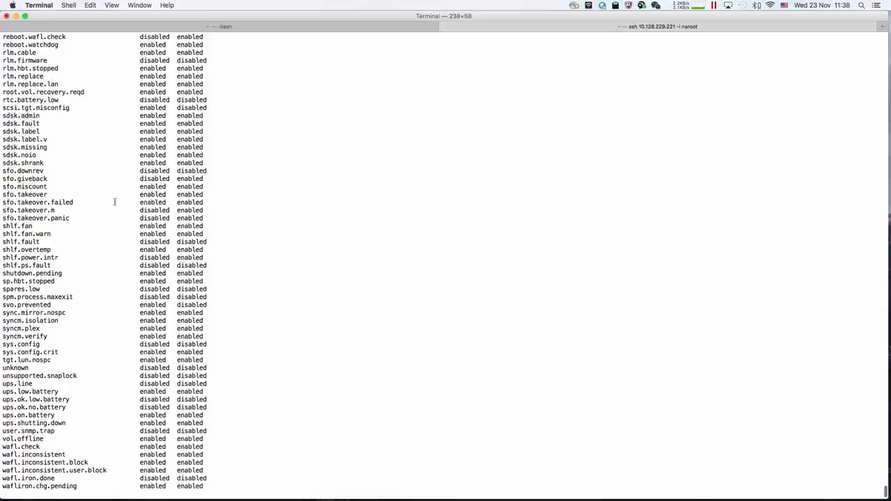
pyautogui.scroll(3)
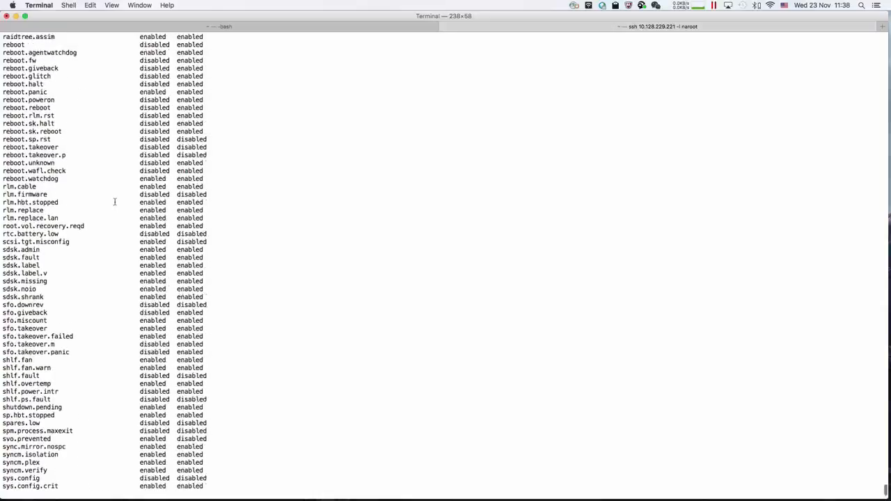
pyautogui.scroll(3)
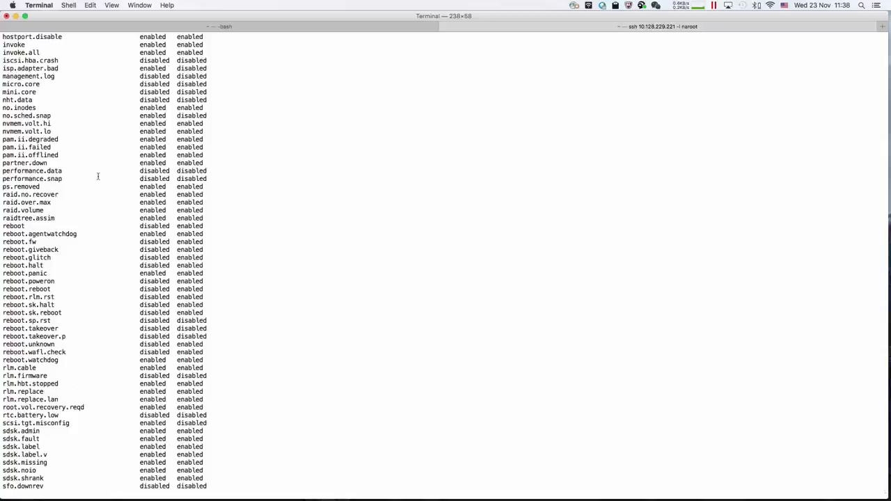
pyautogui.scroll(-3)
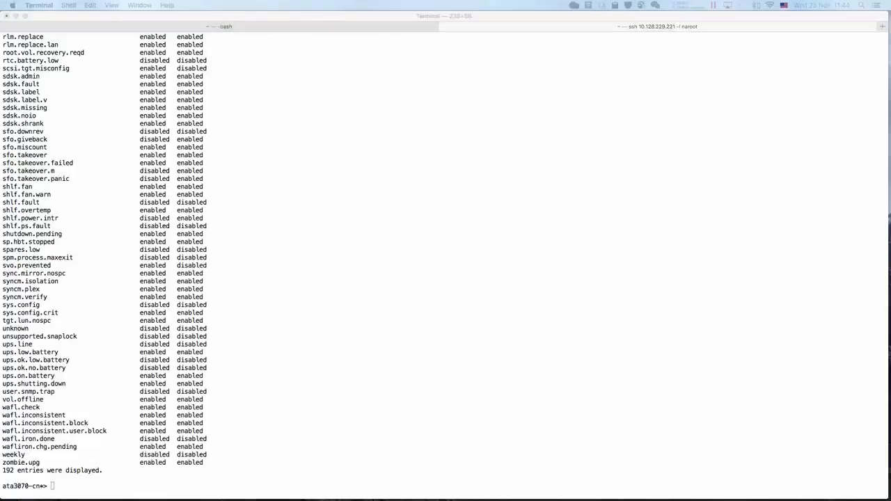
pyautogui.moveTo(218, 236)
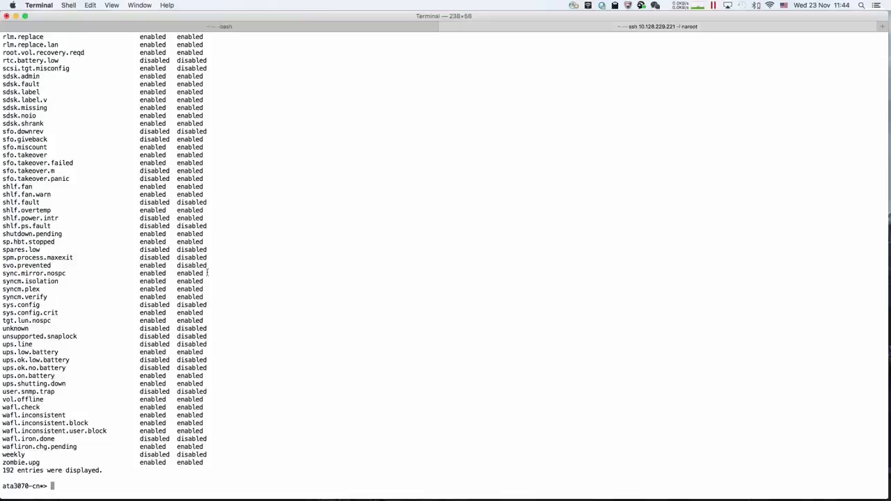
# - Review the filter list and mark the management.log entry
pyautogui.scroll(3)
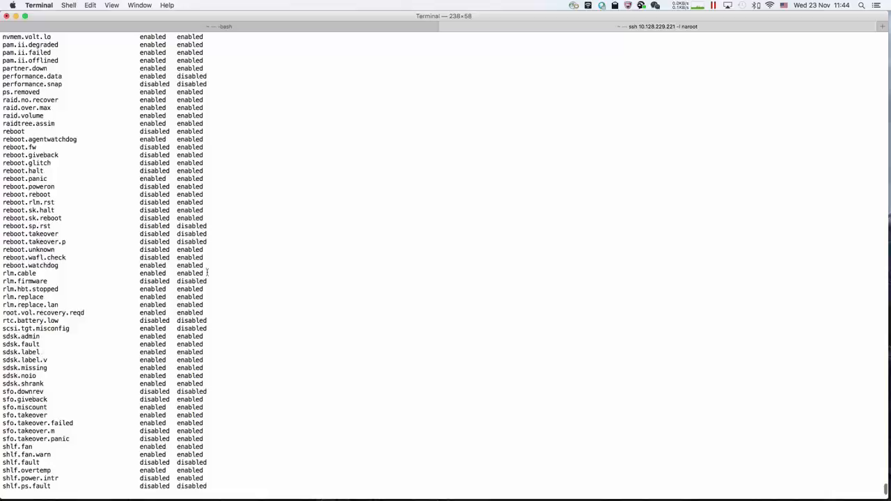
pyautogui.scroll(-3)
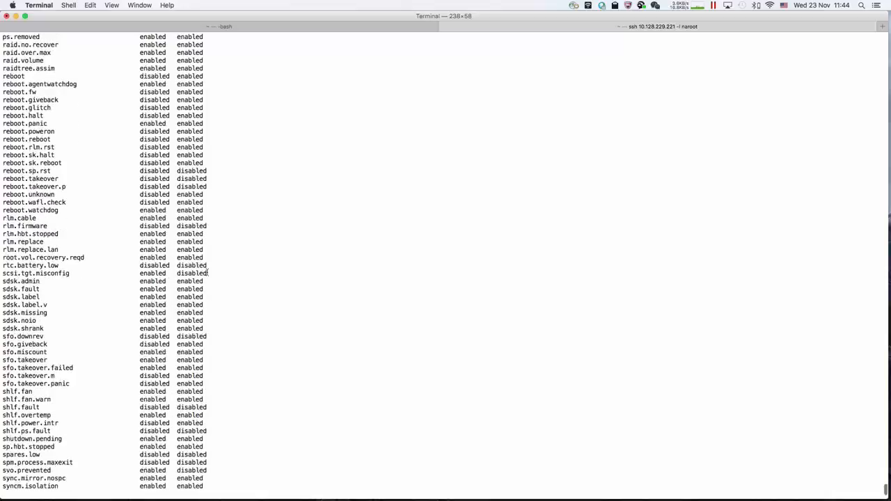
pyautogui.scroll(3)
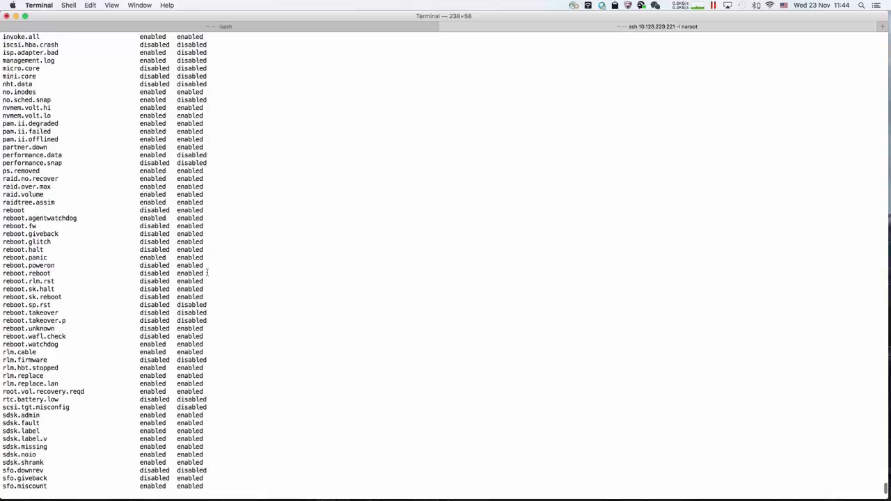
pyautogui.click(70, 61)
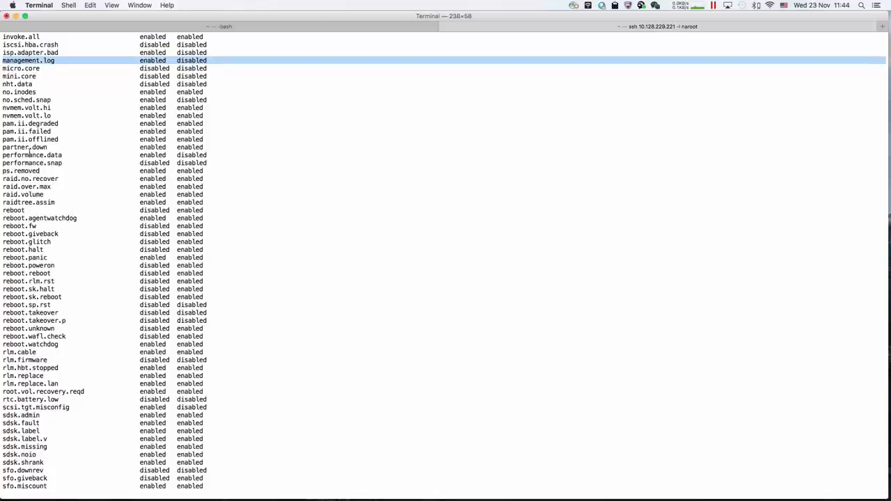
pyautogui.scroll(-3)
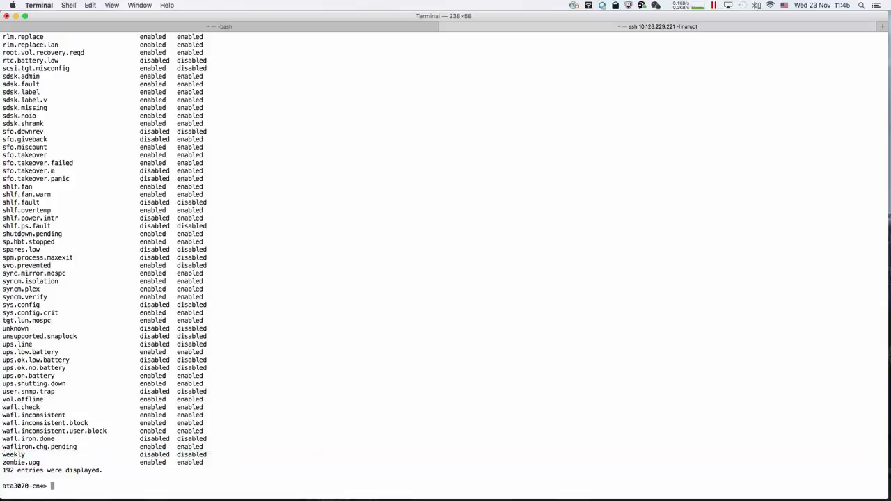
# - Show management.log's filter settings: To delivery enabled, Note To disabled
pyautogui.write('autosupport')
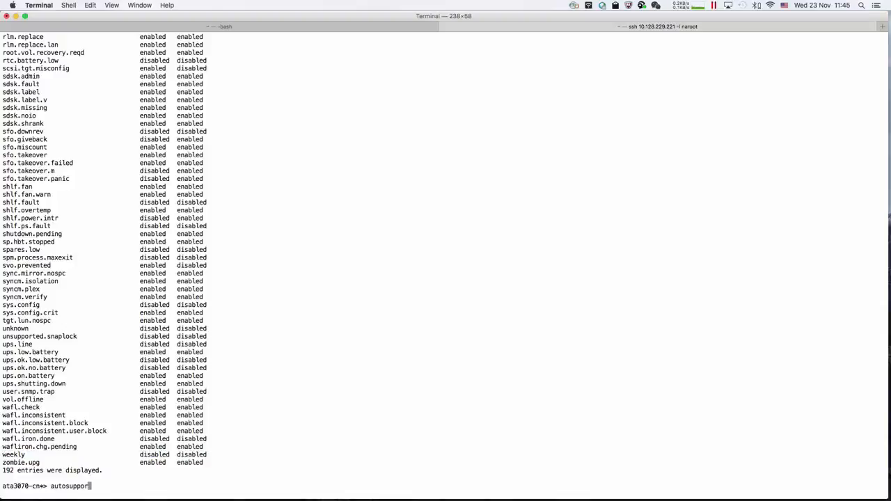
pyautogui.write('filter')
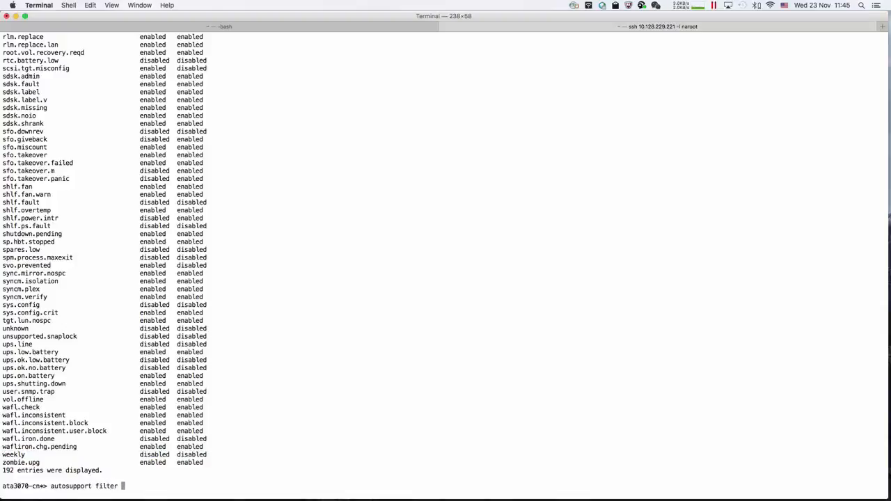
pyautogui.press('Return')
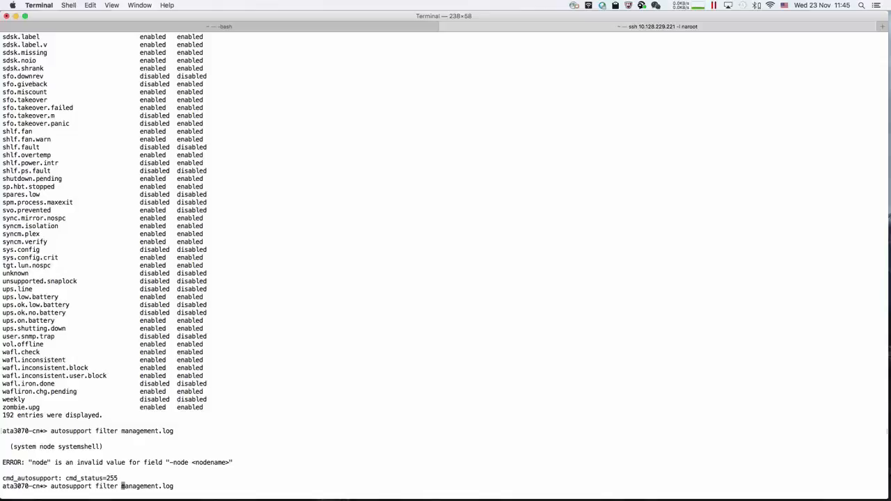
pyautogui.write('show')
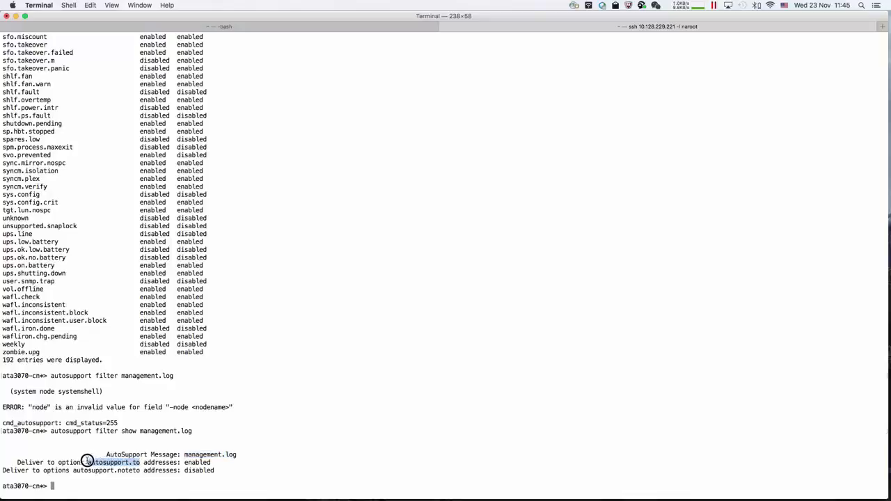
pyautogui.moveTo(259, 461)
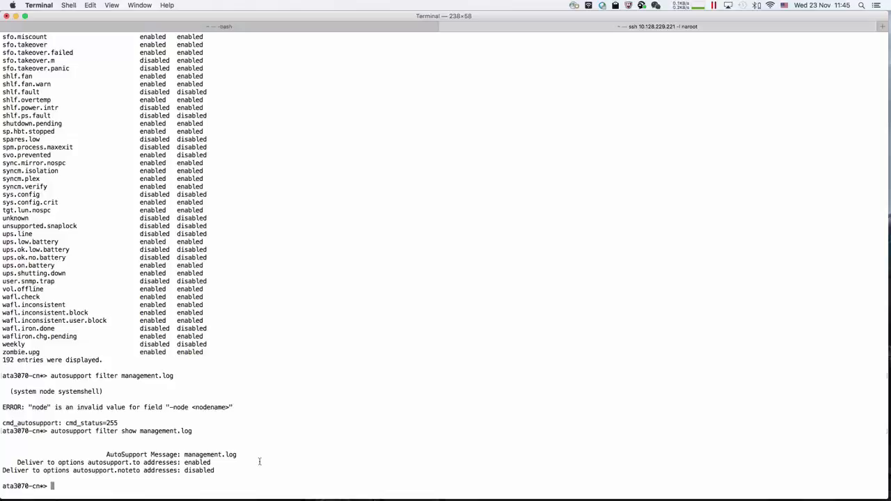
pyautogui.write('au')
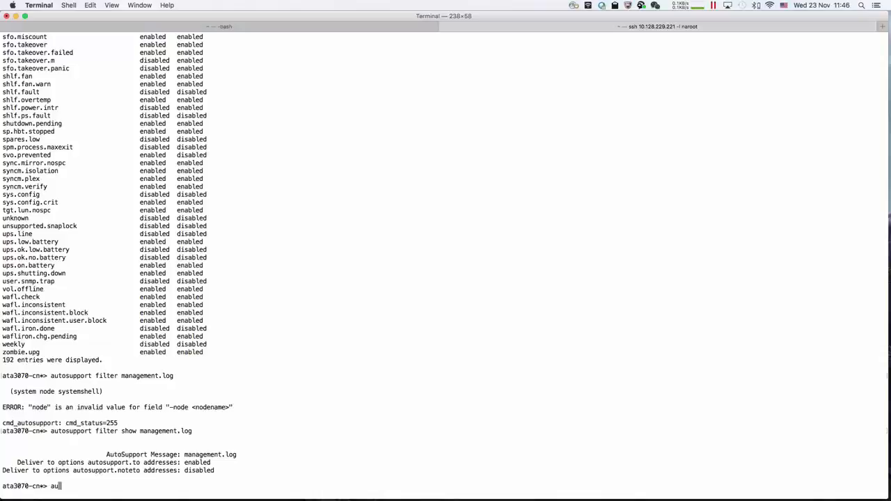
# - Disable the management.log autosupport filter on the 7-mode filer
pyautogui.write('tosupport')
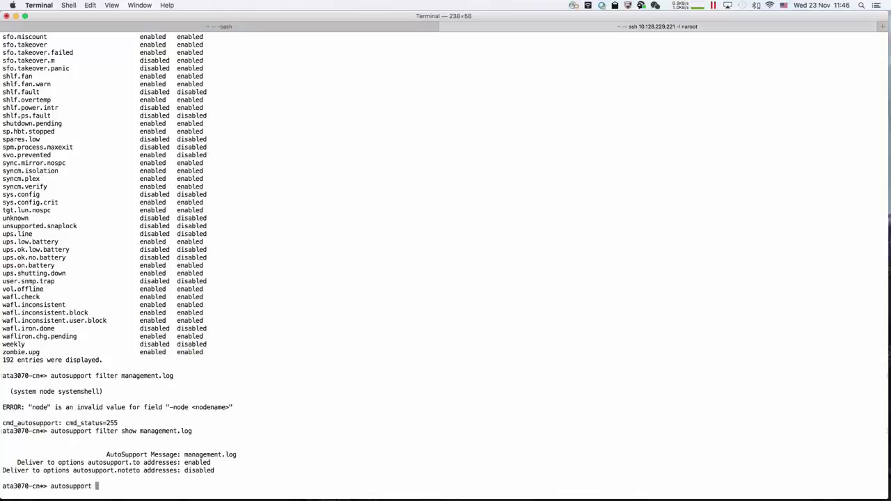
pyautogui.write('filter modi')
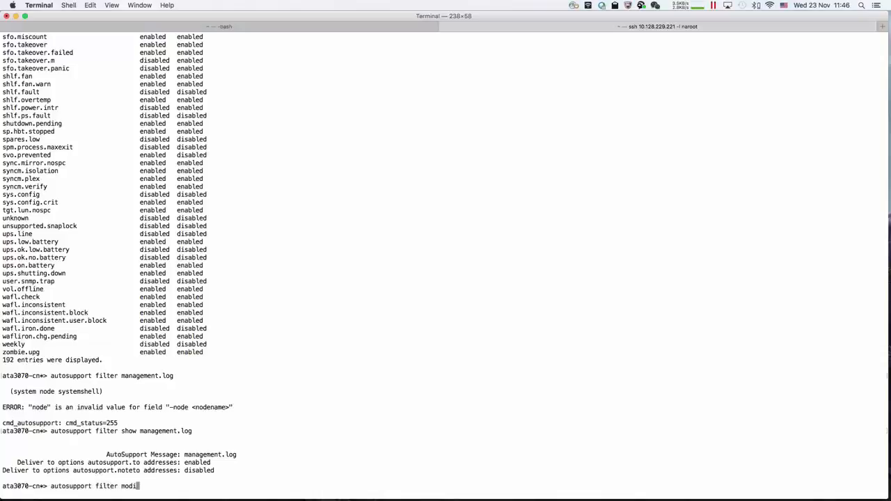
pyautogui.write('fy m')
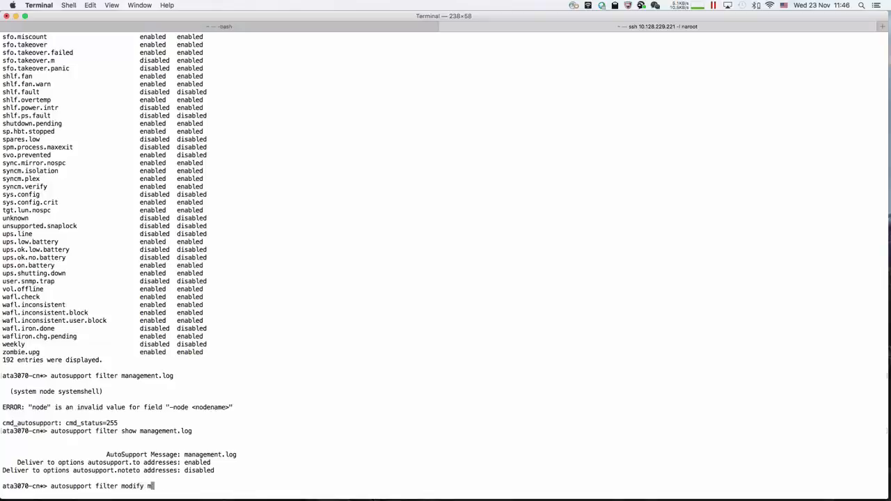
pyautogui.write('anagement.log')
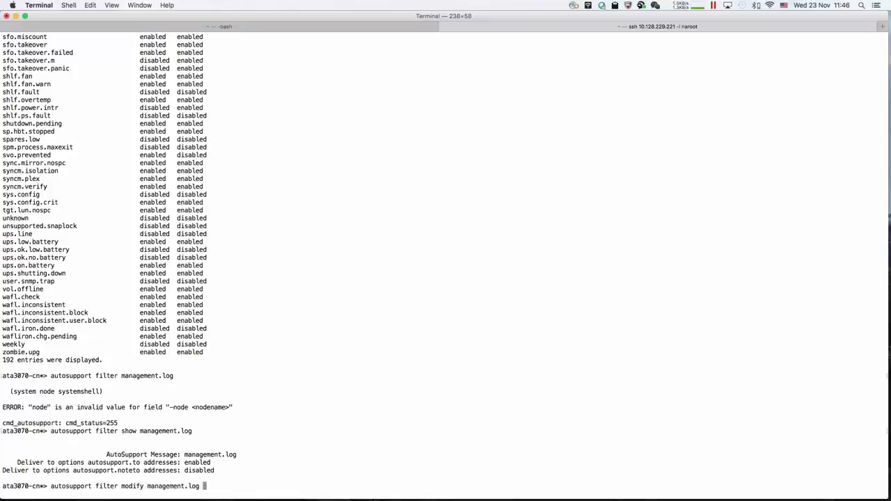
pyautogui.write('disabl')
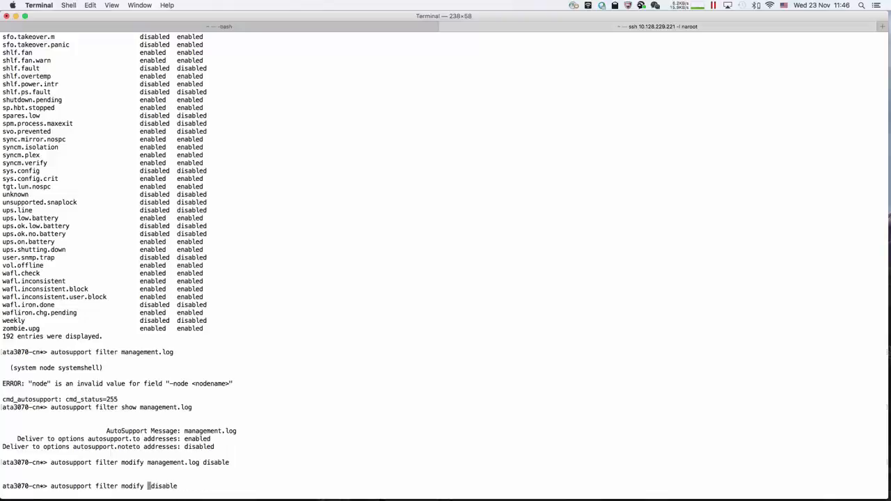
# - Disable the performance.data filter and enable the weekly filter
pyautogui.write('performance.dat')
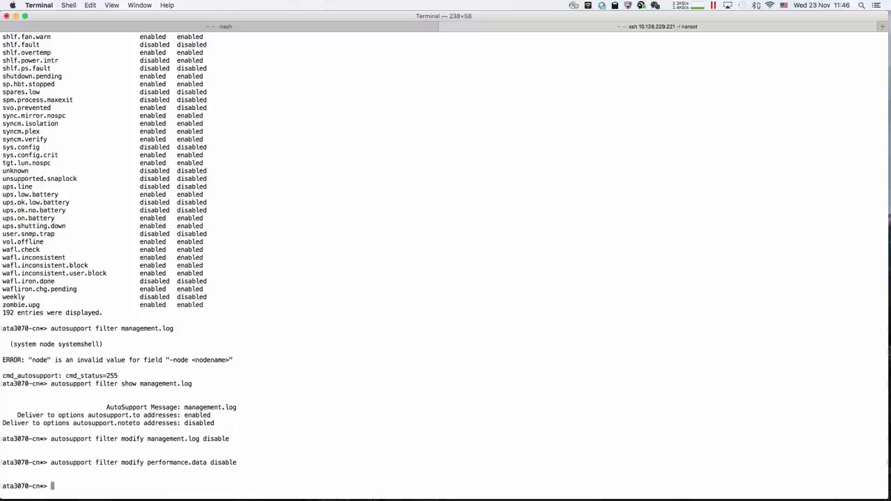
pyautogui.write('autosupport filter modify performance.data disable')
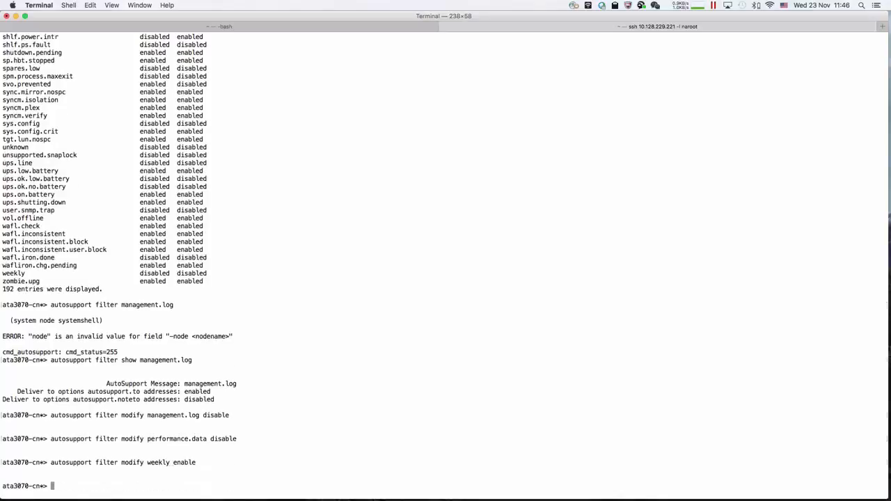
pyautogui.write('autosupport show')
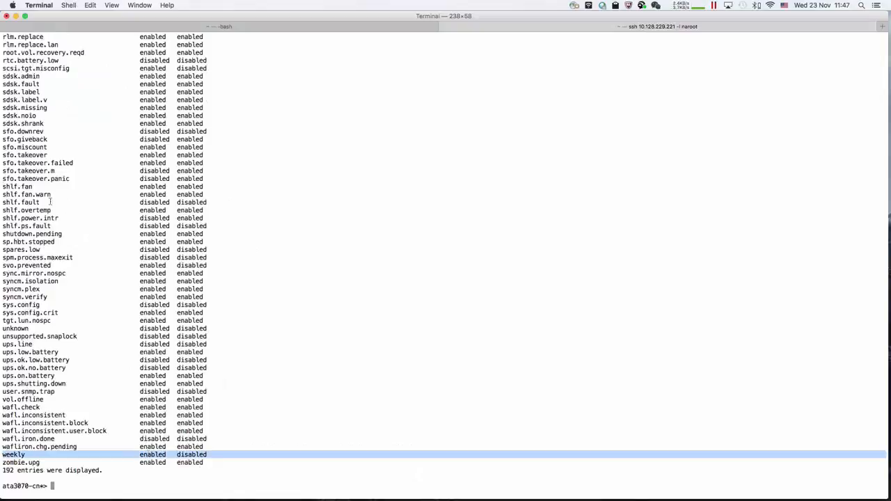
# - Scroll the autosupport show output to confirm weekly is enabled
pyautogui.scroll(3)
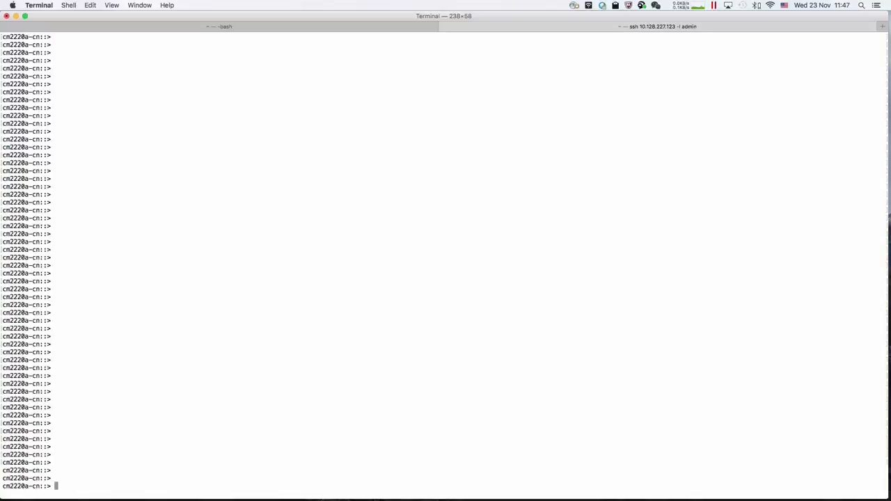
# - List the cluster autosupport triggers for node cm2220a-cn-01 and exit the pager
pyautogui.write('autosupport trigger')
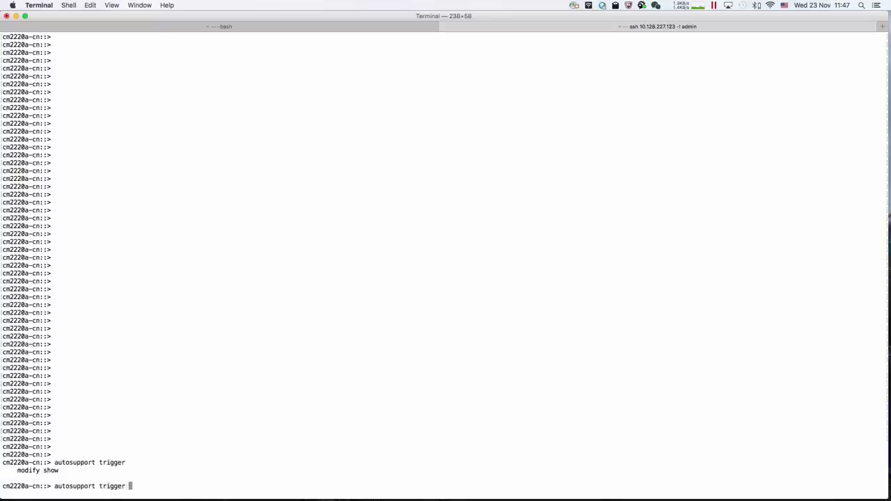
pyautogui.write('show')
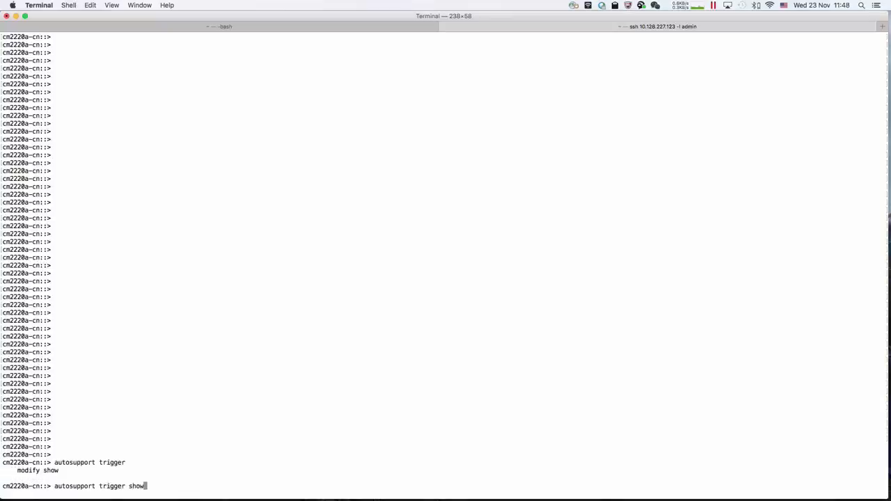
pyautogui.press('Return')
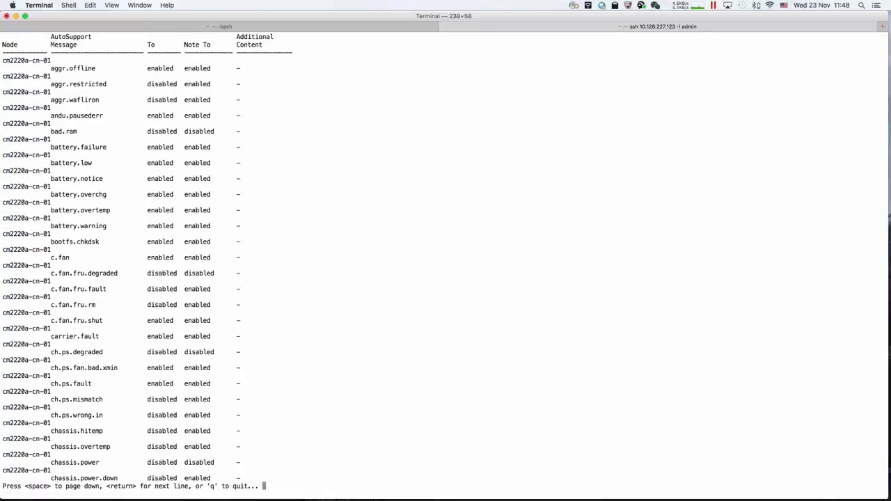
pyautogui.press('q')
pyautogui.write('autosupport trigger show -node cm2220a-cn-01 -autosupport-message m')
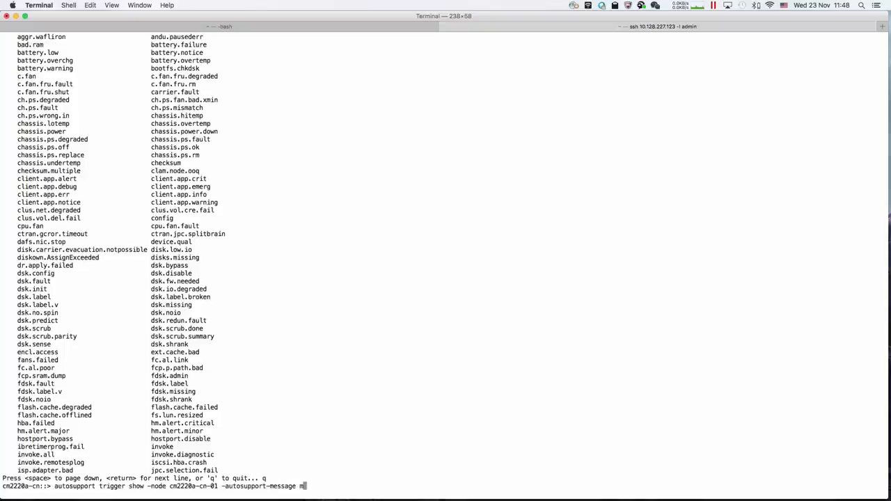
# - Query the management.log trigger details for node cm2220a-cn-01
pyautogui.write('anag')
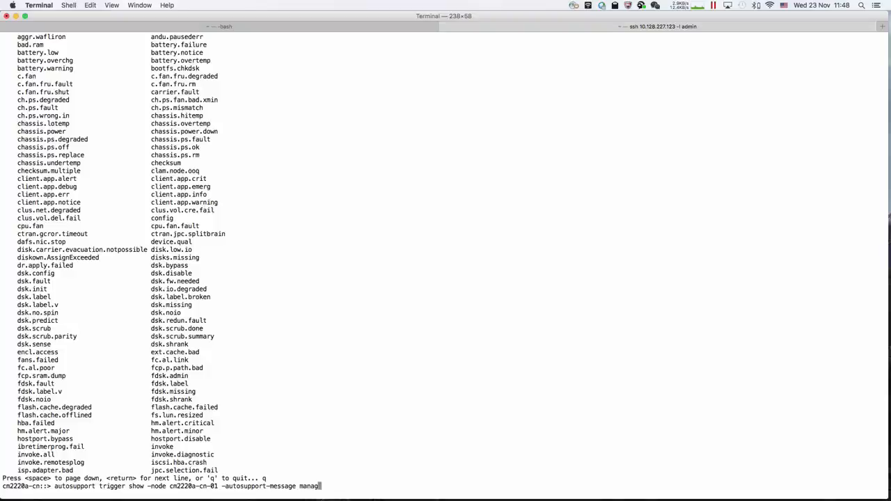
pyautogui.write('ement')
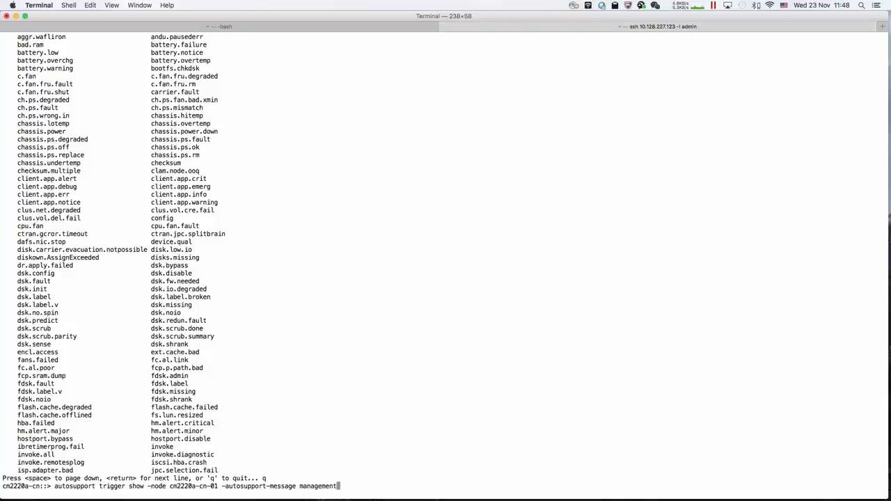
pyautogui.press('Return')
pyautogui.write('q')
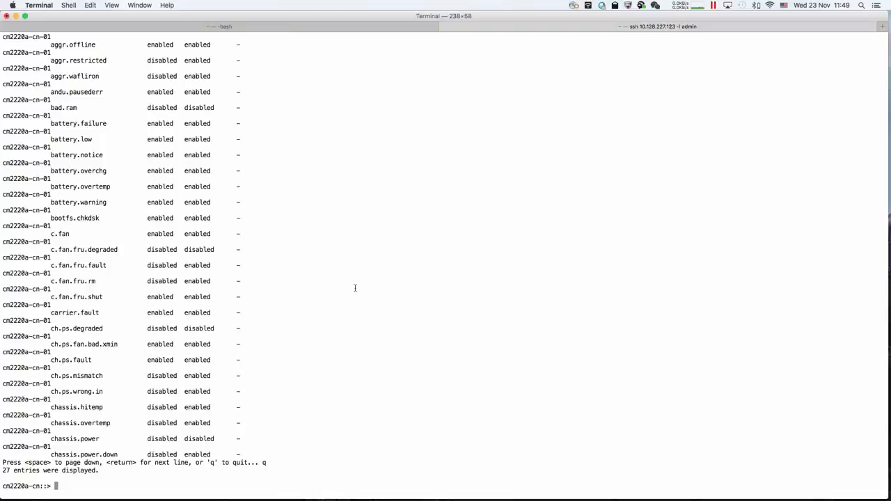
# - Display management.log trigger details for cm2220a-cn-01: -to enabled, -noteto disabled
pyautogui.write('autosupport trigger show -node cm2220a-cn-01 -autosupport-message management.log')
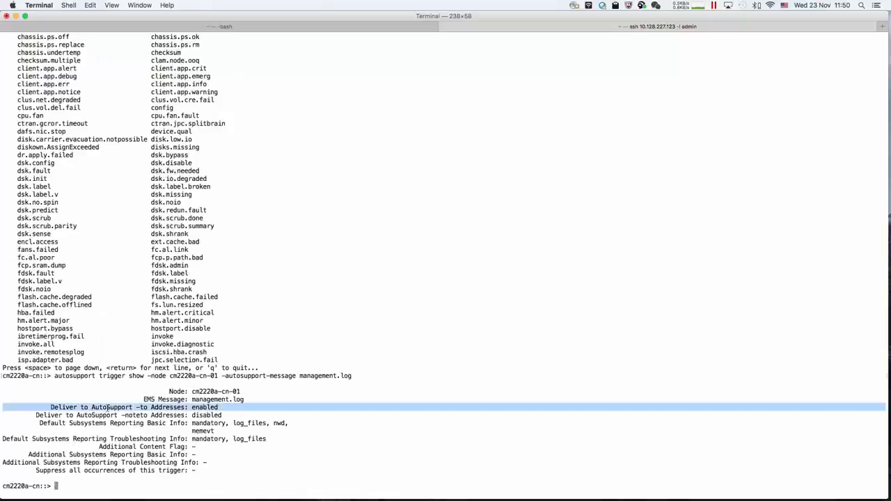
pyautogui.moveTo(410, 426)
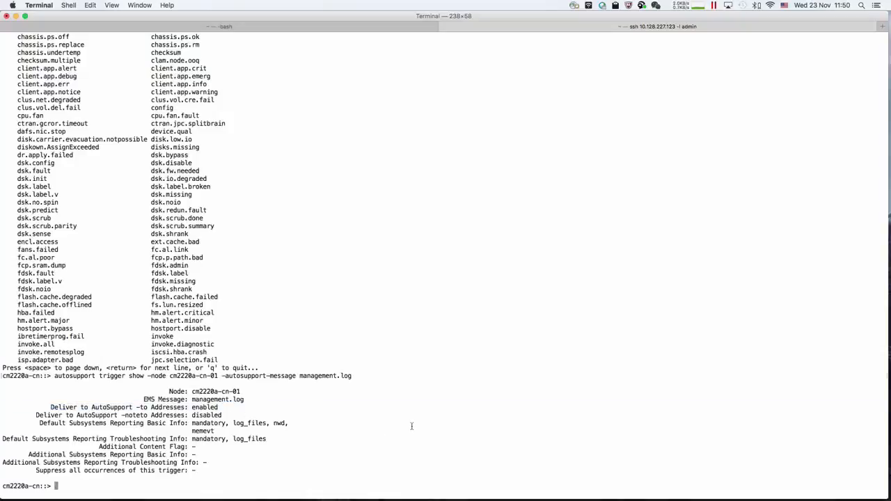
pyautogui.write('autosupport')
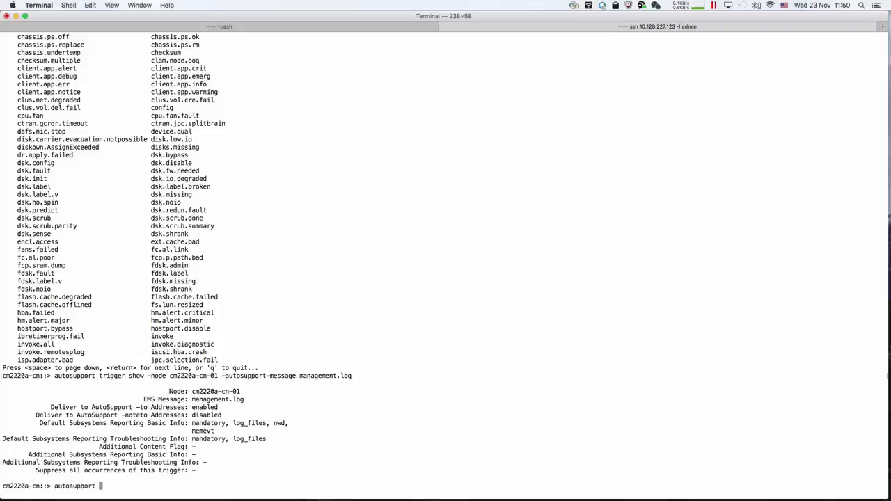
# - Modify the management.log trigger on cm2220a-cn-01 so -to delivery is disabled
pyautogui.write('trigger')
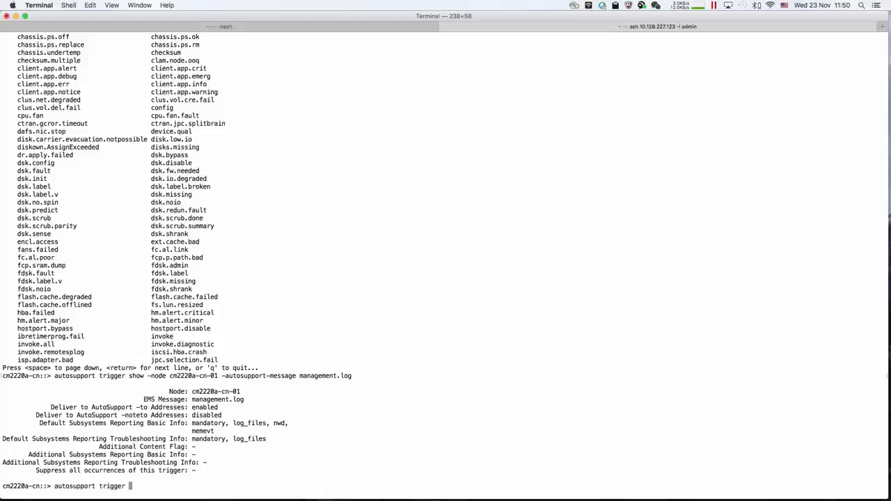
pyautogui.write('modify -node cm2220a-cn-01 -autosupport-message management.log')
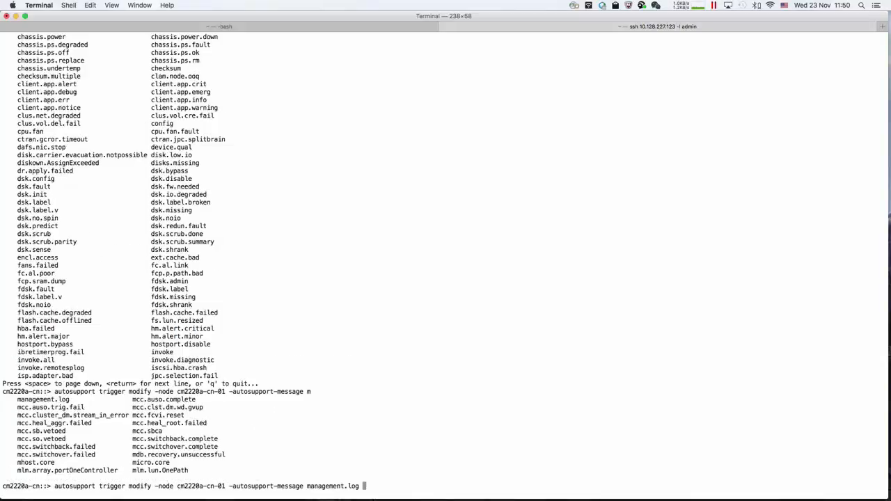
pyautogui.write('-to enabled')
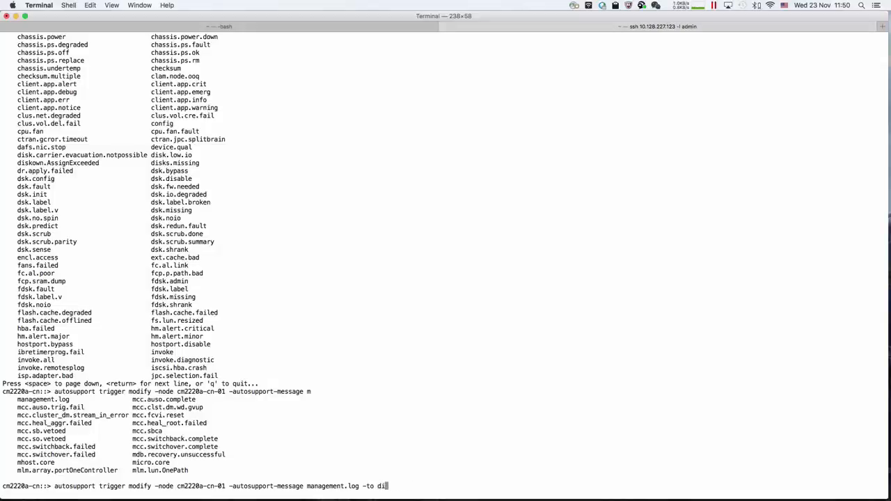
pyautogui.press('Return')
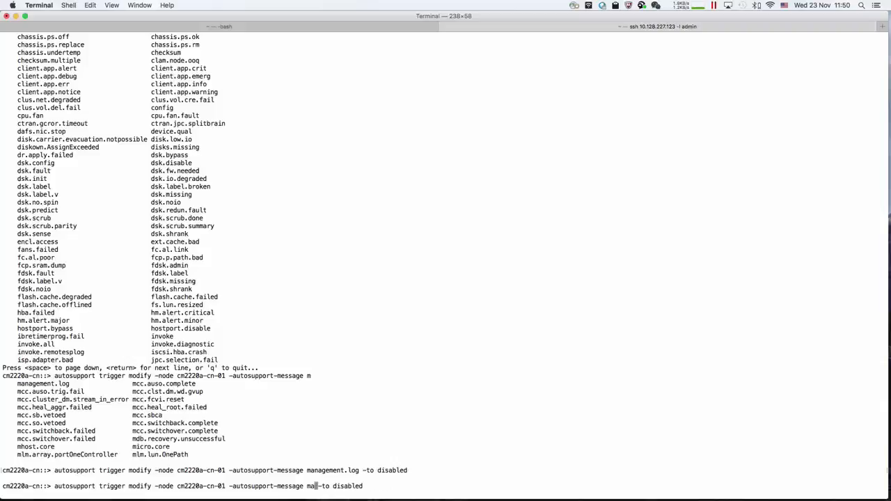
pyautogui.write('pe')
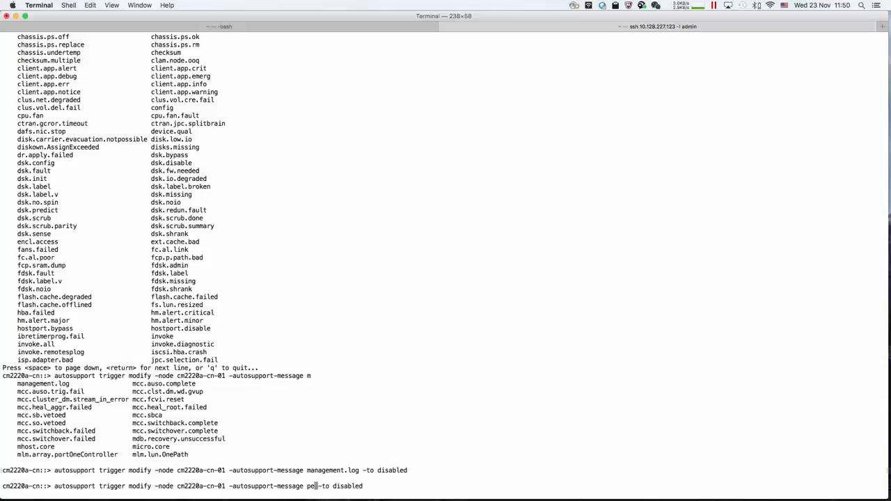